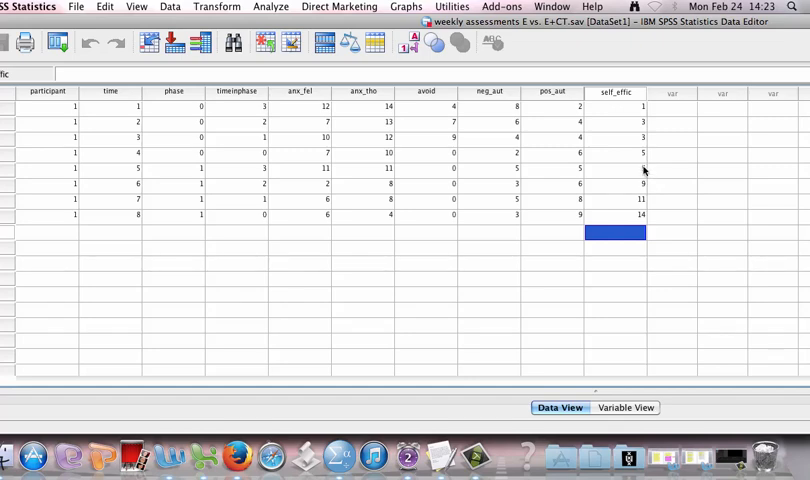
pyautogui.moveTo(645, 170)
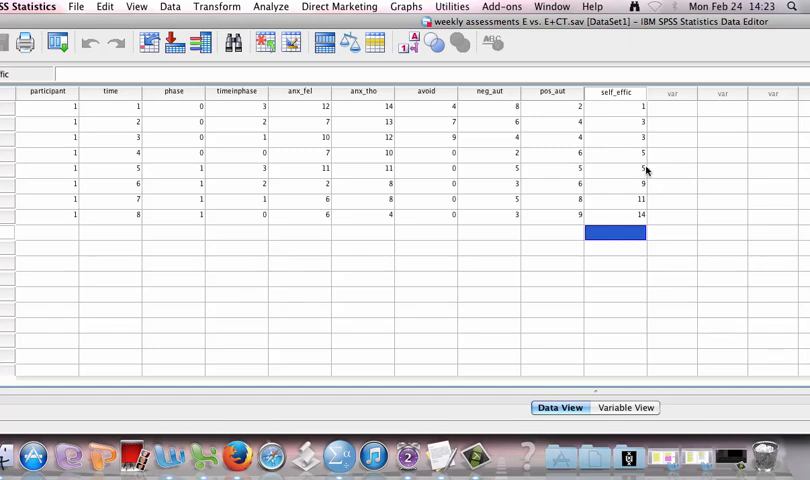
pyautogui.moveTo(645, 168)
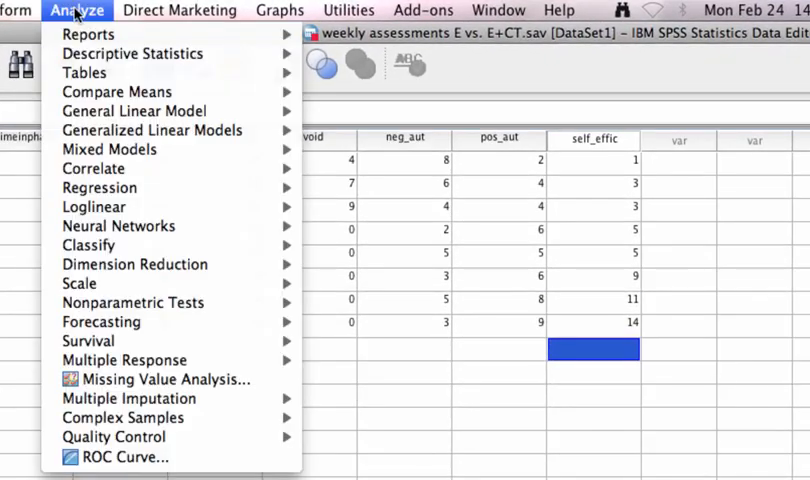
pyautogui.moveTo(108, 149)
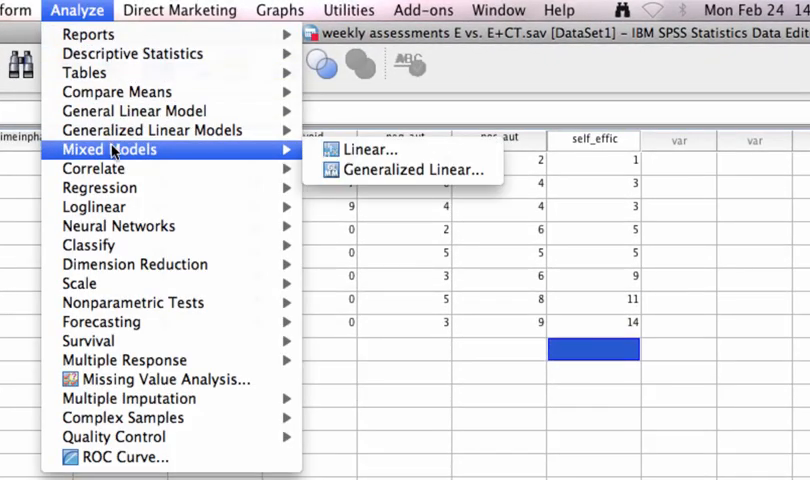
# - Start a Linear Mixed Model with participant as subject, time repeated, AR(1) covariance
pyautogui.click(369, 149)
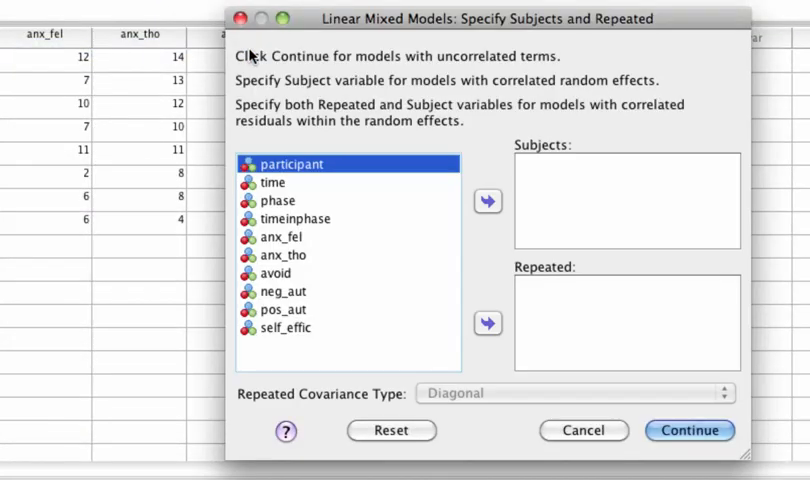
pyautogui.moveTo(253, 55)
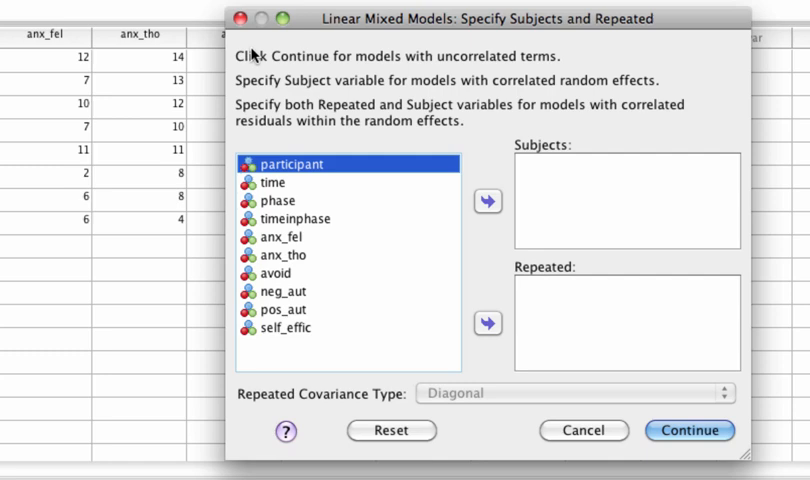
pyautogui.click(488, 201)
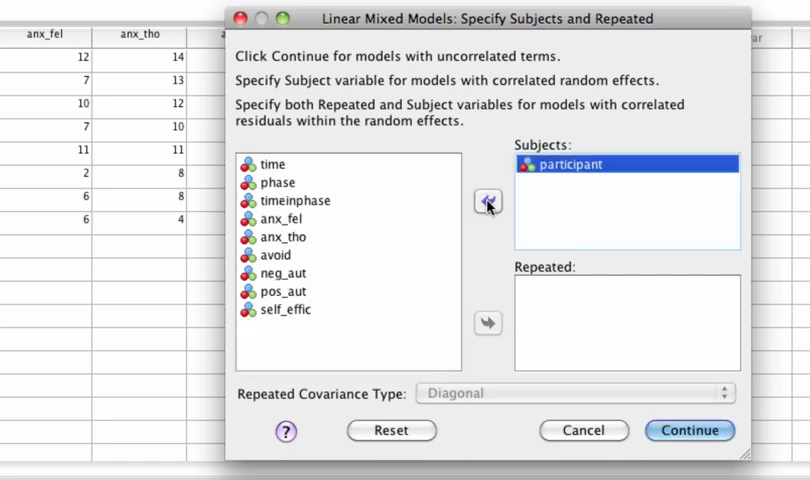
pyautogui.click(272, 164)
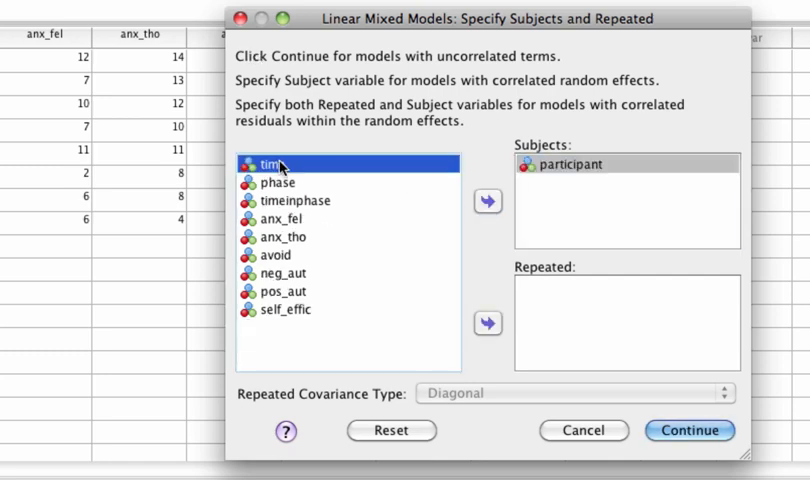
pyautogui.click(488, 323)
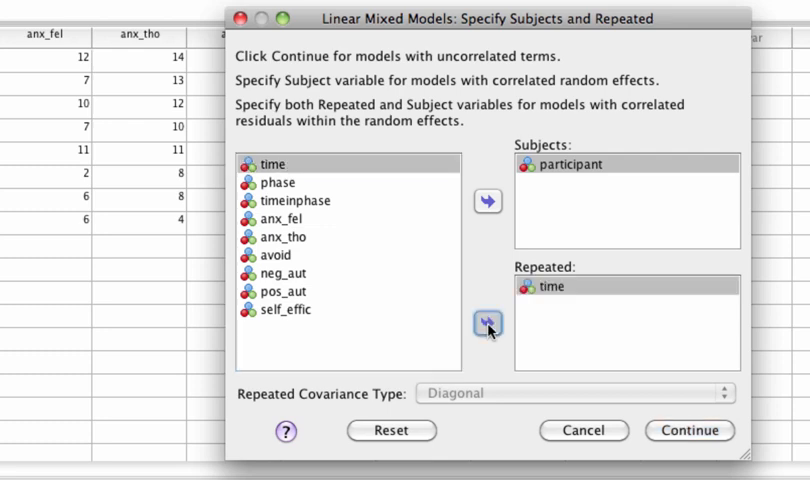
pyautogui.click(488, 323)
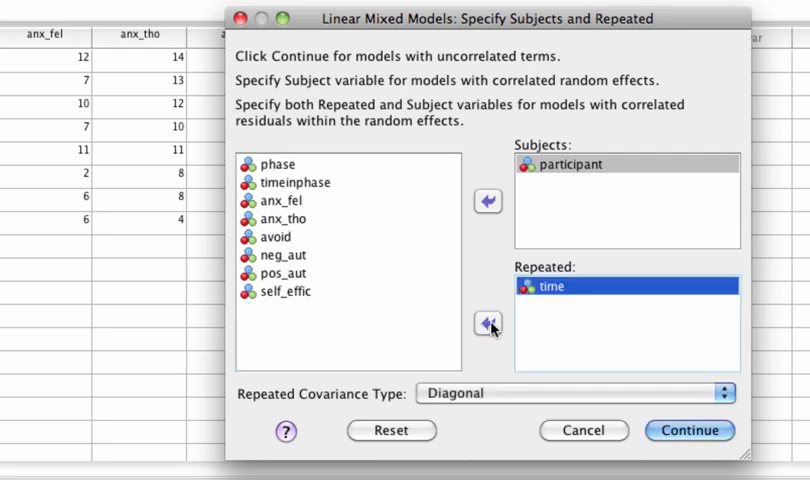
pyautogui.click(721, 393)
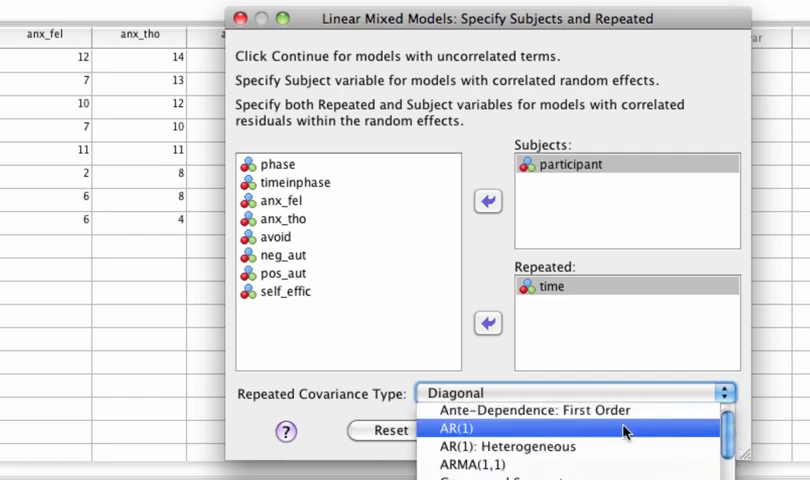
pyautogui.click(465, 428)
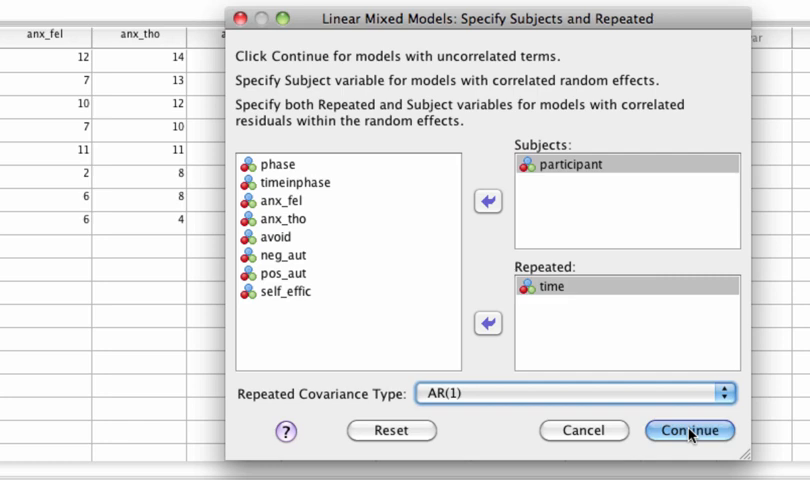
# - Set self_effic as the dependent variable, with timeinphase and phase as covariates
pyautogui.click(688, 430)
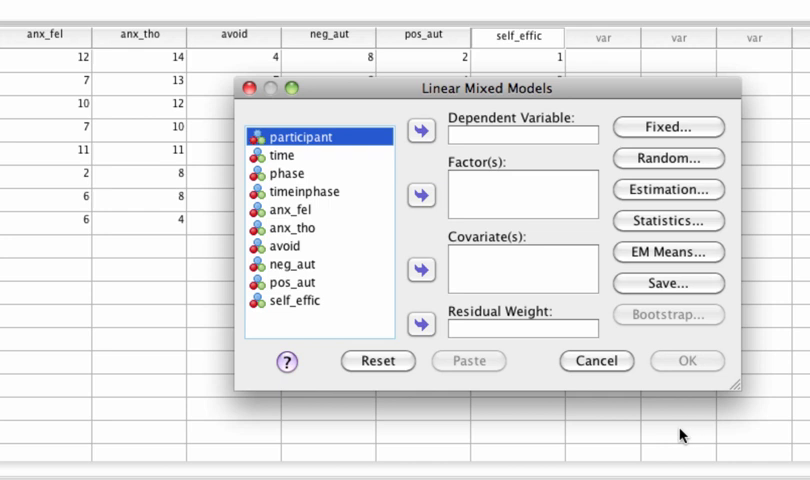
pyautogui.click(291, 300)
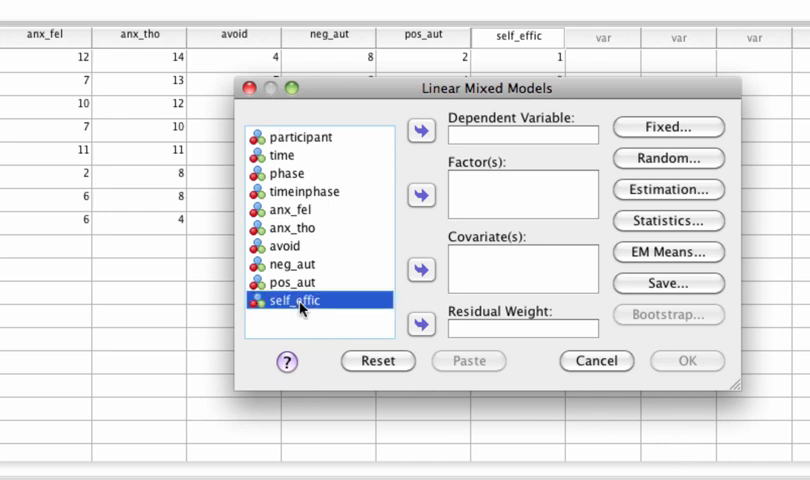
pyautogui.click(421, 133)
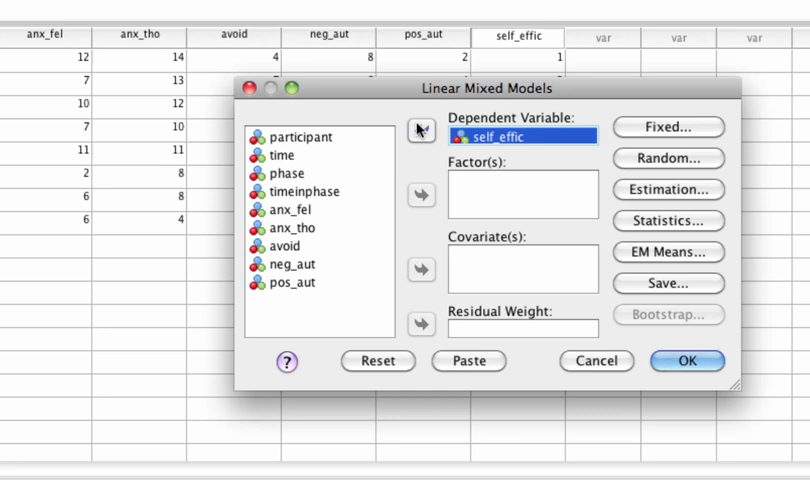
pyautogui.click(303, 191)
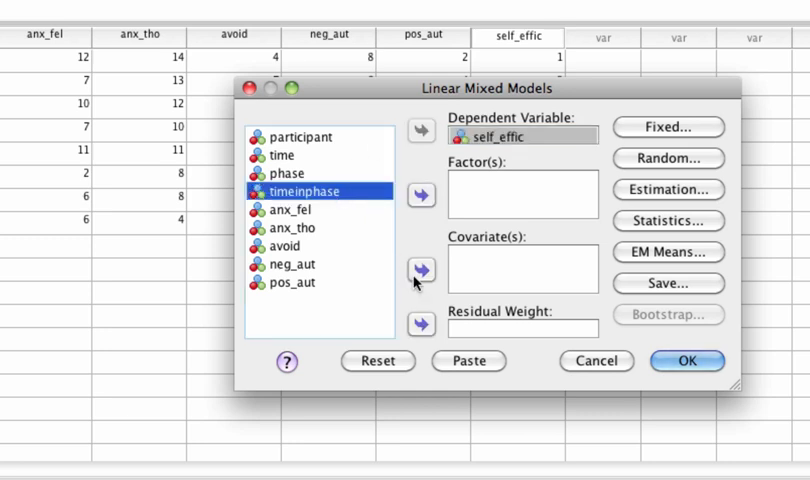
pyautogui.click(421, 270)
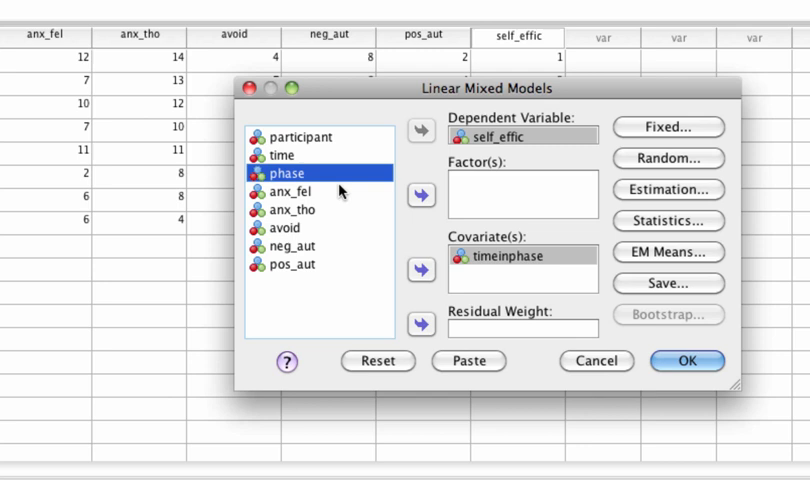
pyautogui.click(421, 270)
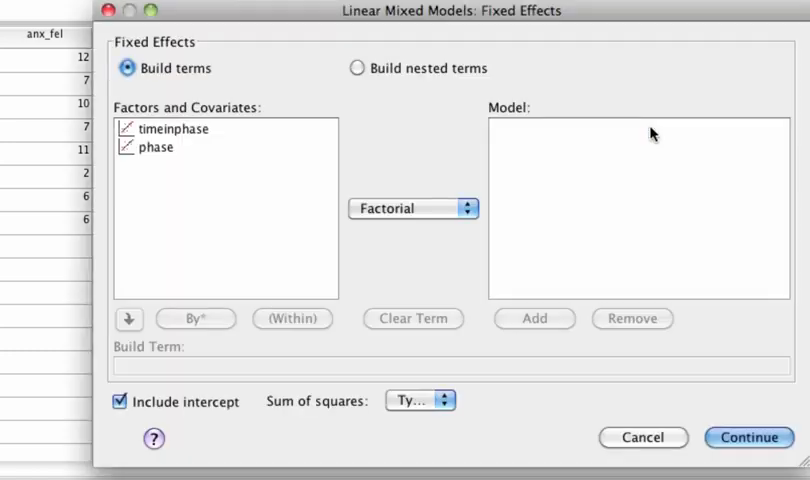
# - Add timeinphase, phase and their factorial interaction as fixed effects
pyautogui.click(170, 129)
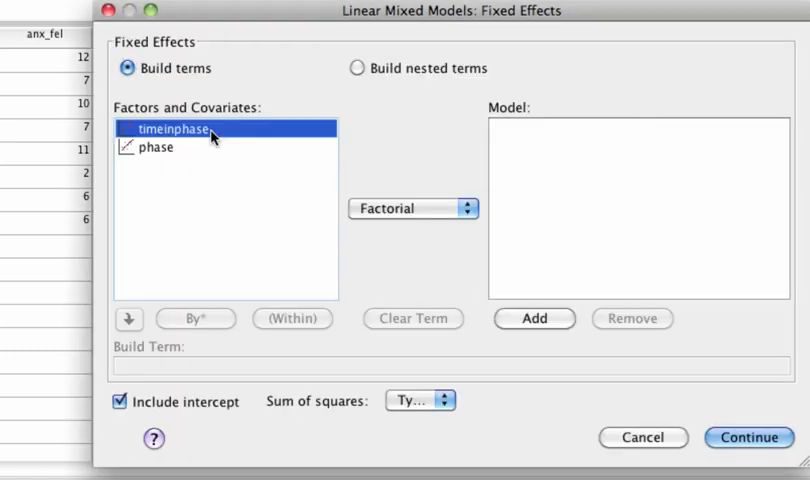
pyautogui.click(158, 147)
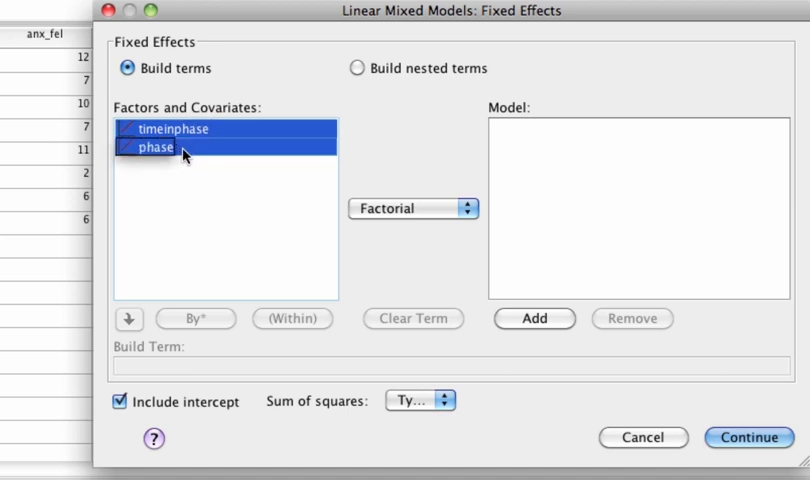
pyautogui.click(534, 319)
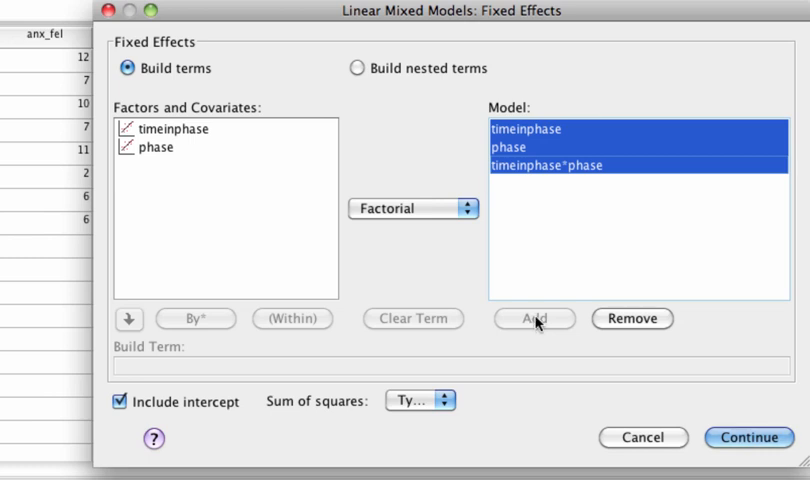
pyautogui.moveTo(759, 447)
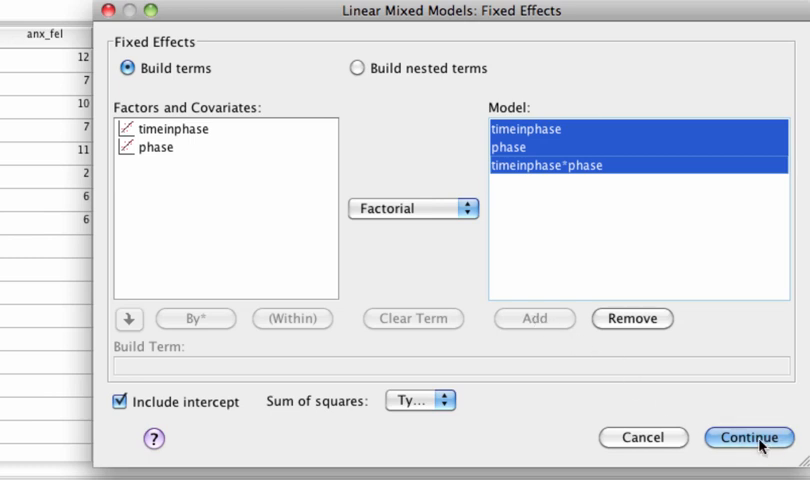
pyautogui.click(748, 437)
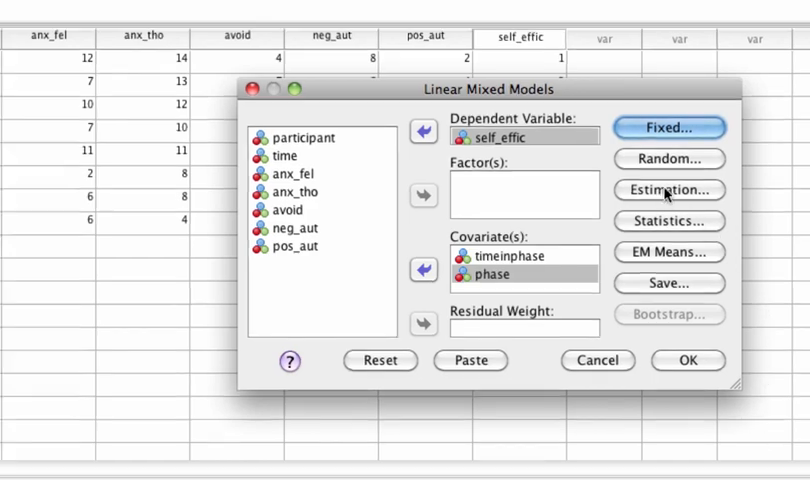
pyautogui.click(668, 190)
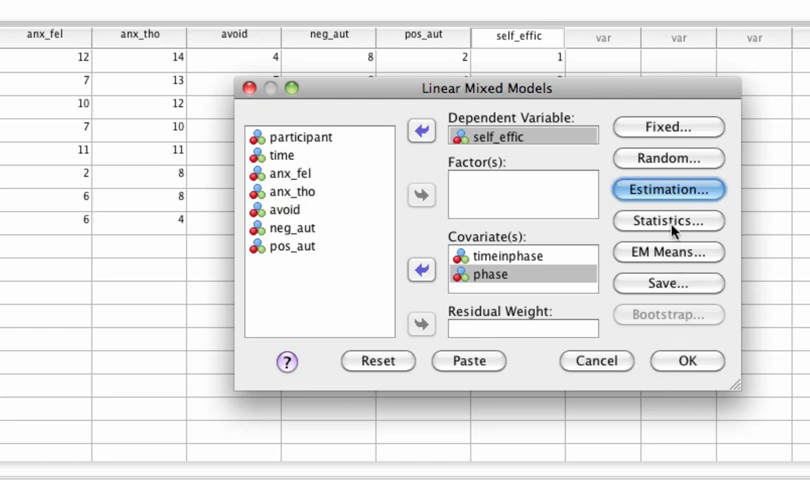
# - Request parameter estimates and paste the MIXED command into the Syntax Editor
pyautogui.click(667, 221)
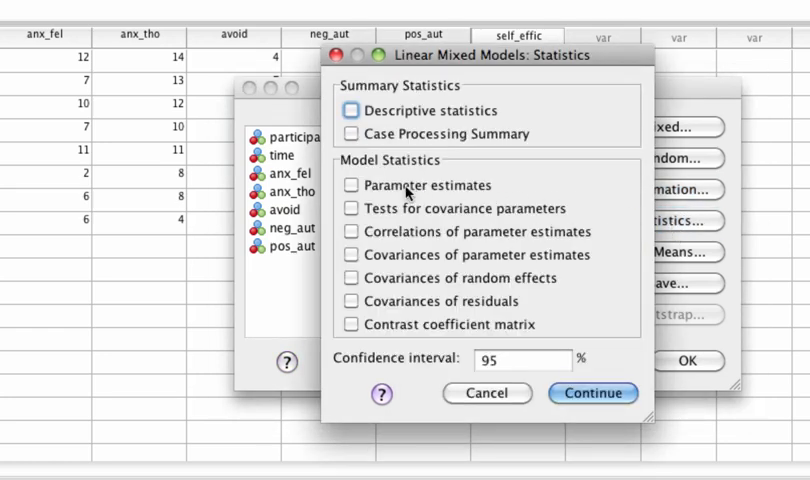
pyautogui.click(351, 185)
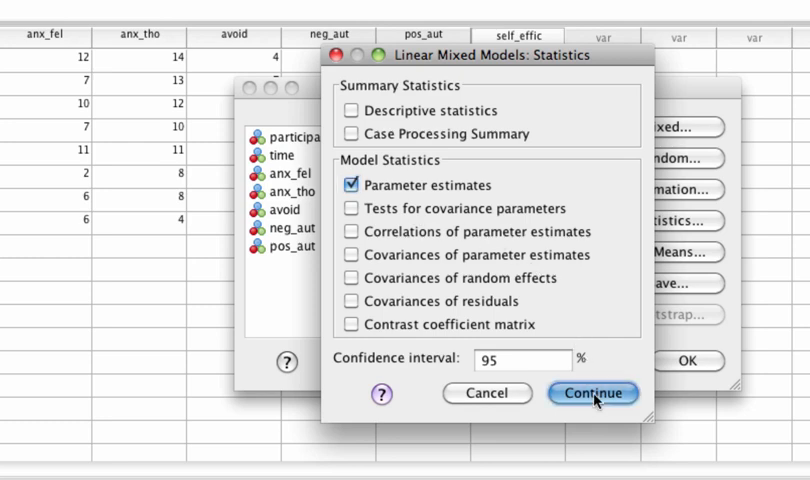
pyautogui.click(593, 392)
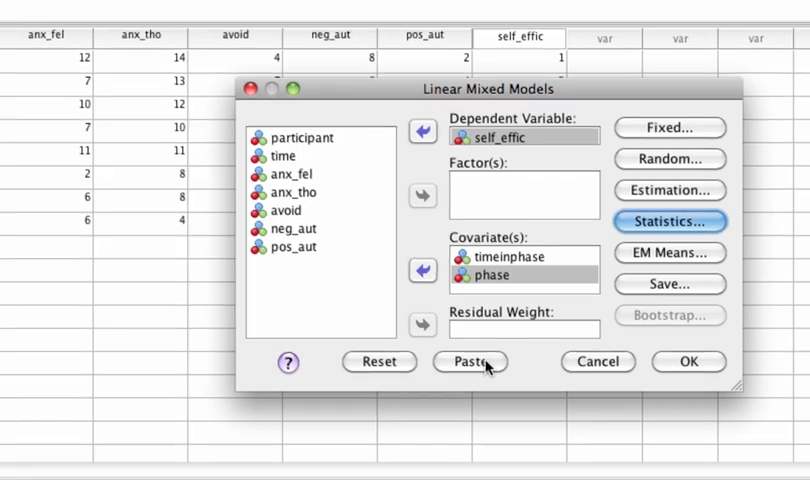
pyautogui.click(470, 361)
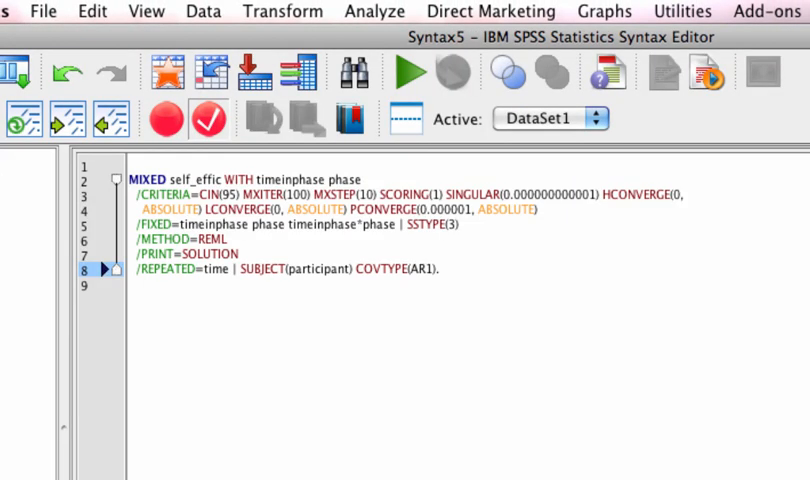